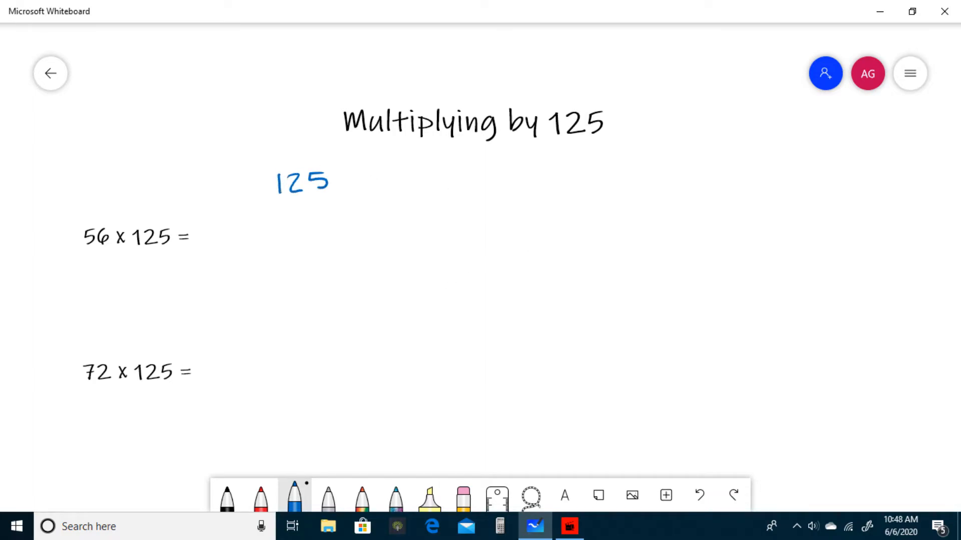
Step: Ink '= 1000/8' after 125 in blue, then begin 56 under the first problem
drag(343, 178, 393, 169)
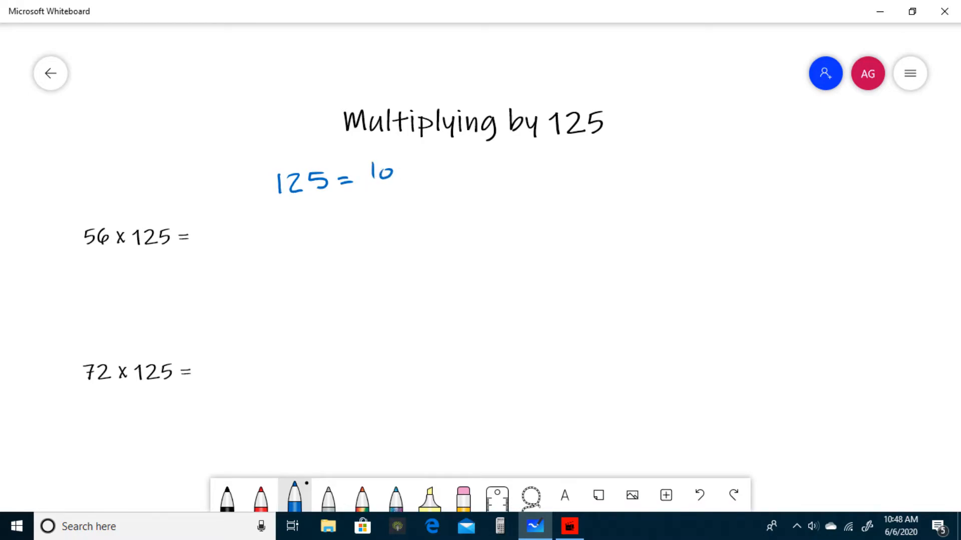
drag(398, 166, 398, 205)
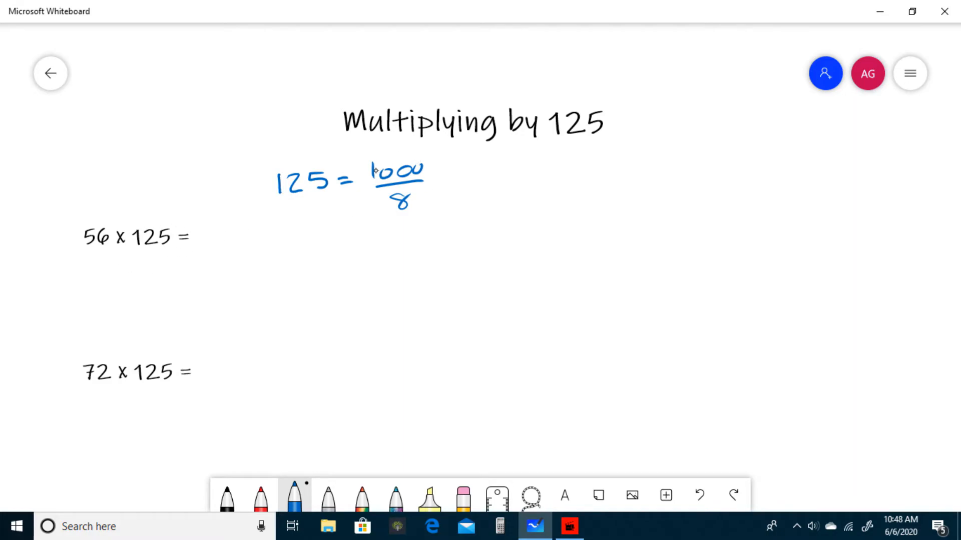
drag(89, 269, 98, 270)
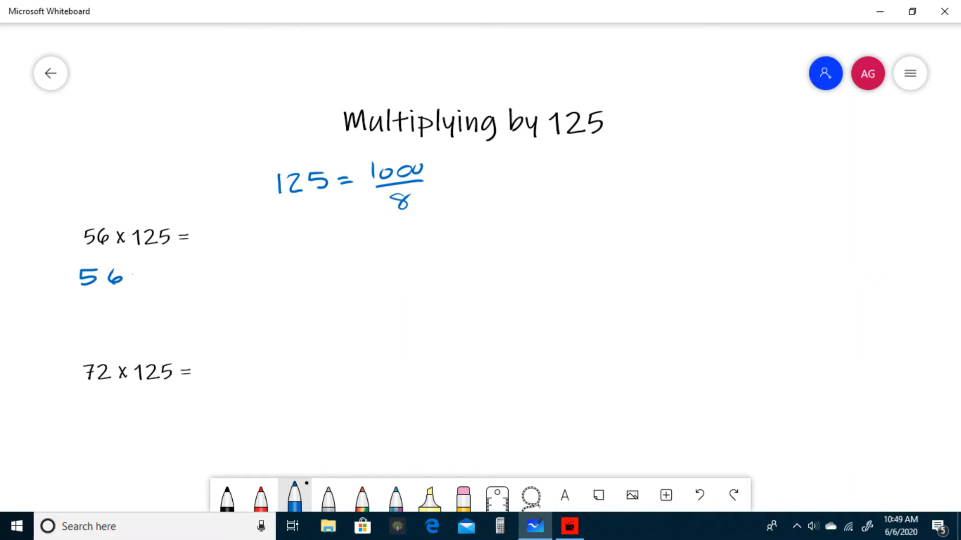
Step: Write 56·1000/8 = 7000 in blue and put 7000 after '56 x 125 ='
drag(122, 276, 193, 276)
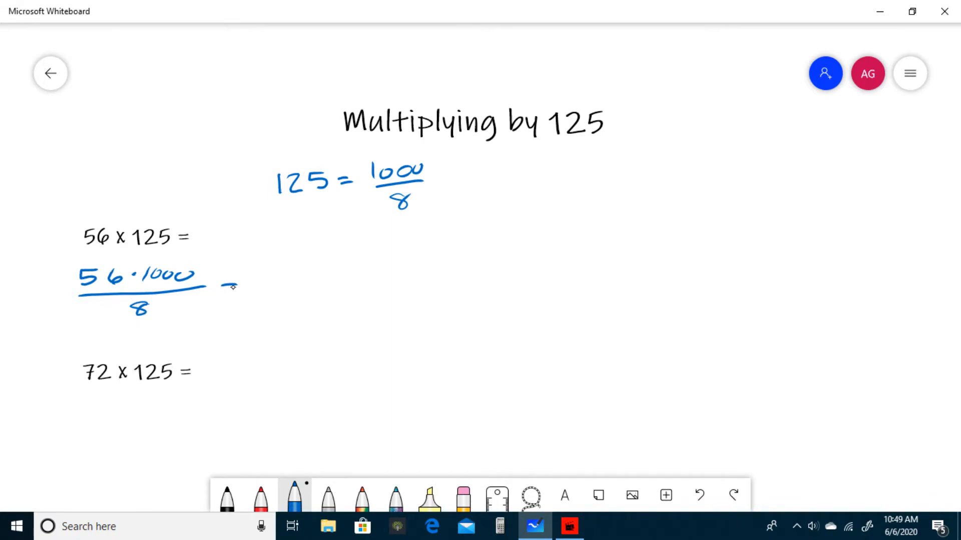
drag(230, 288, 282, 288)
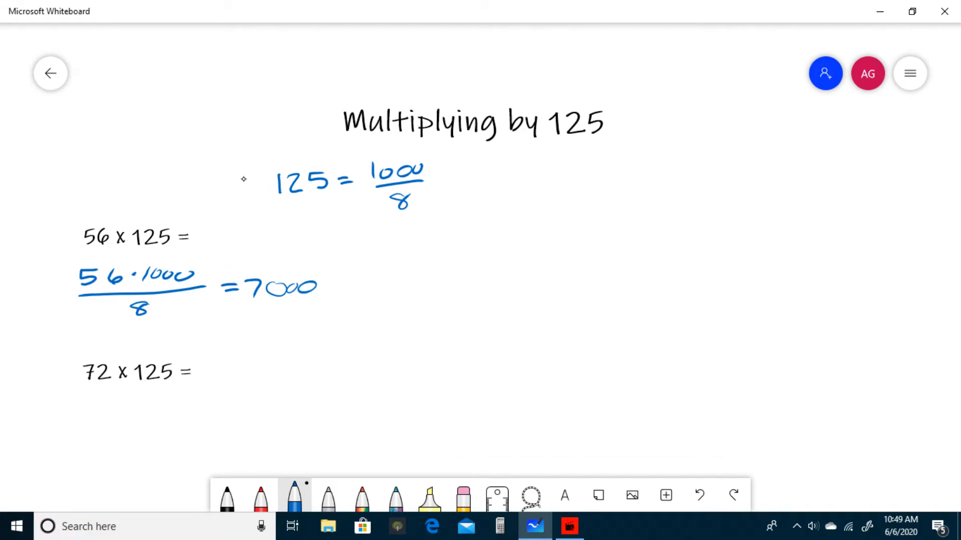
drag(199, 230, 208, 245)
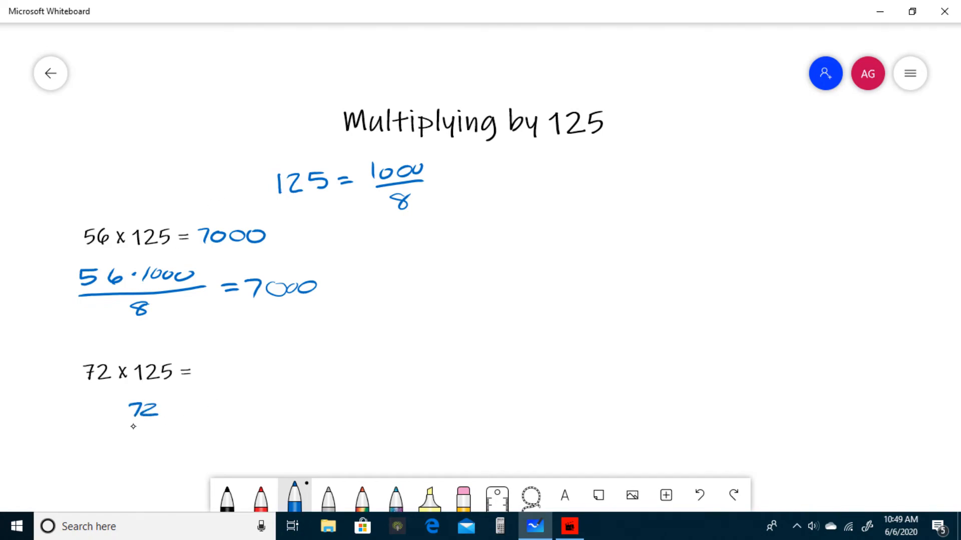
Step: Write 72/8 = 9 under the second problem and answer '72 x 125 =' with 9000
drag(129, 426, 203, 427)
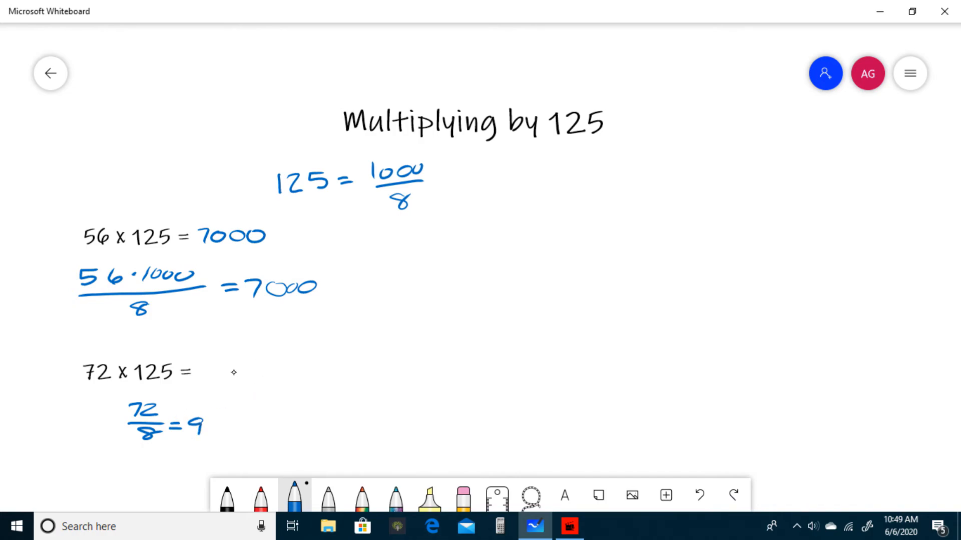
drag(205, 370, 269, 370)
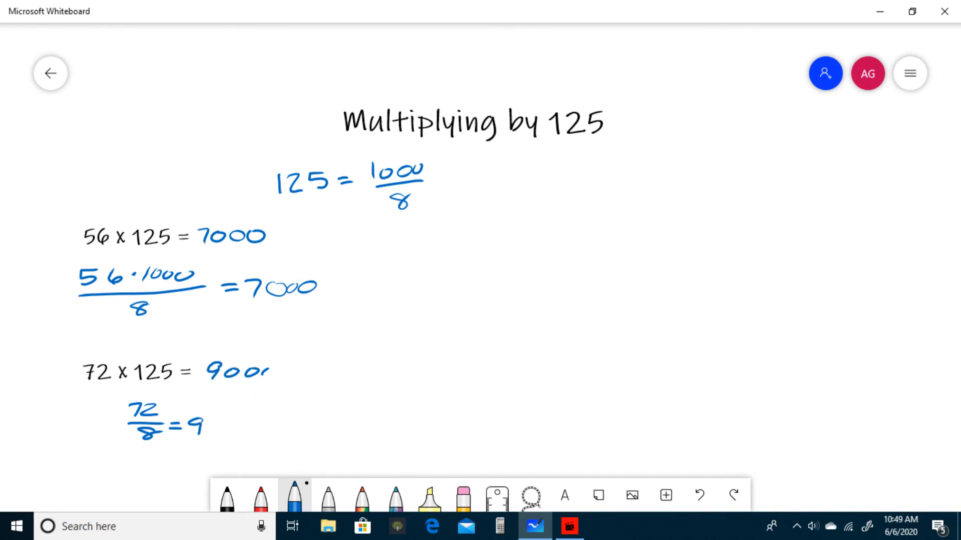